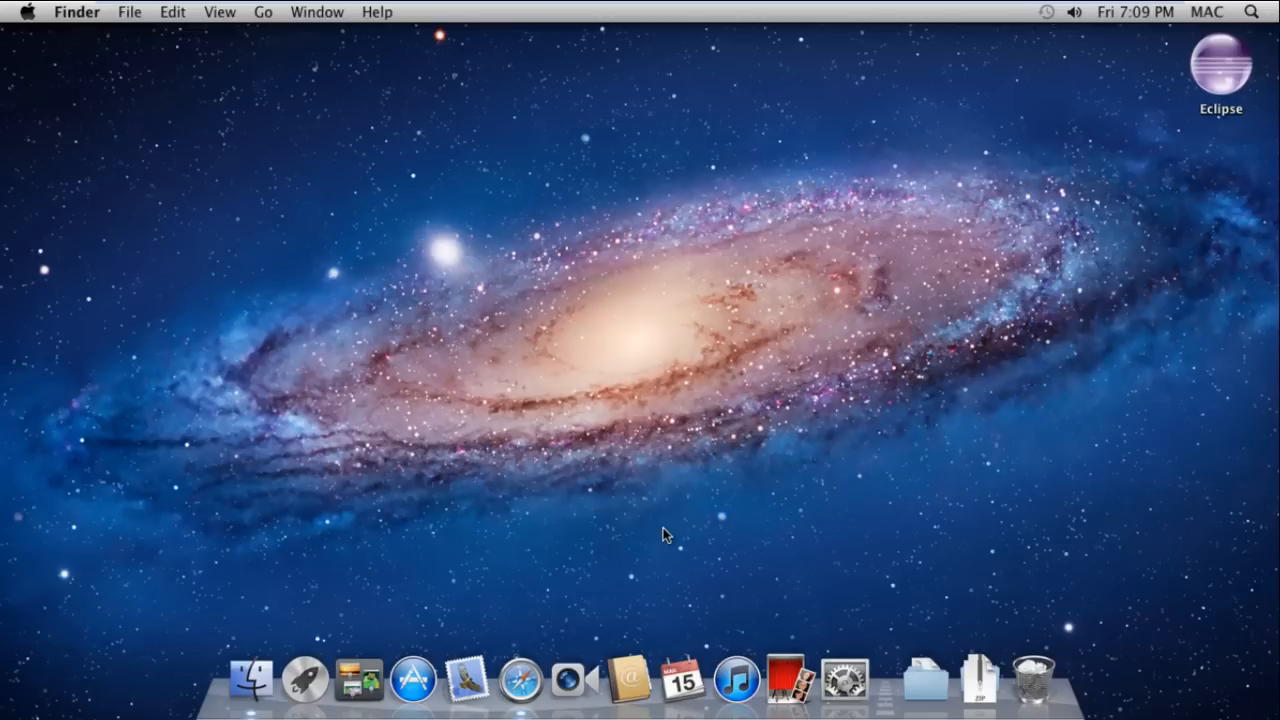
mouse_move(537, 610)
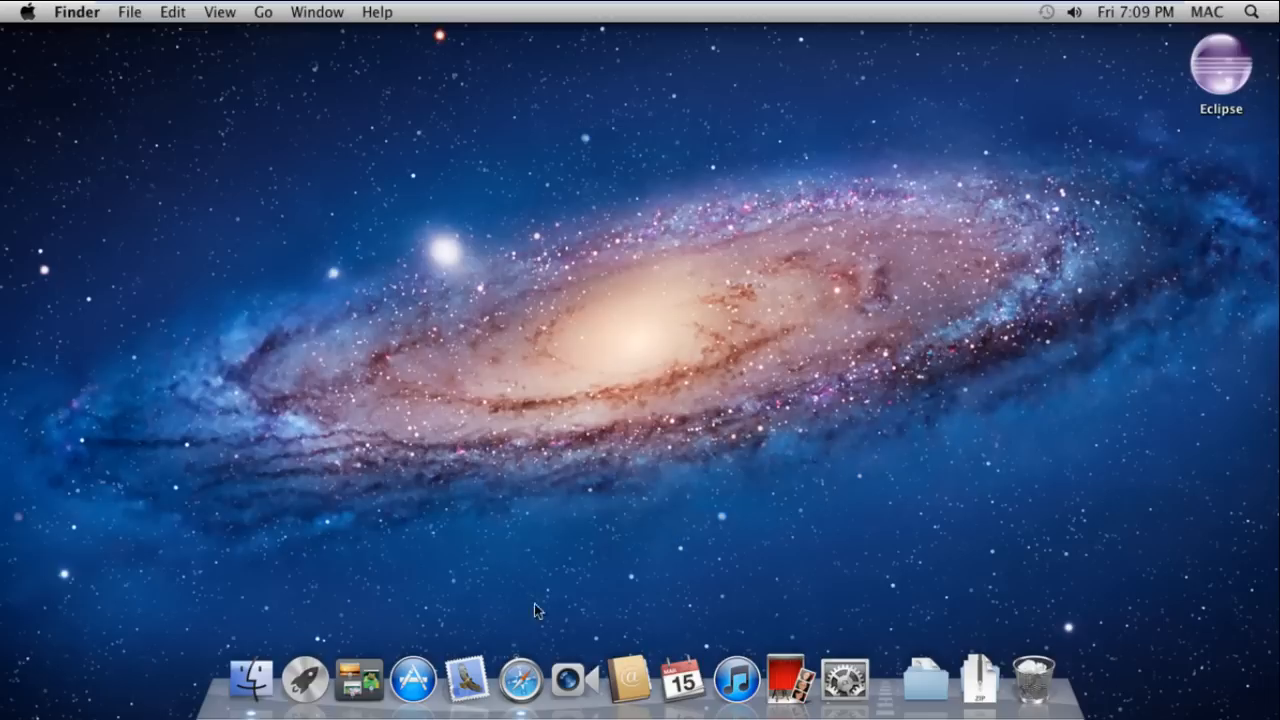
Load the mamp.info website in Safari
left_click(519, 679)
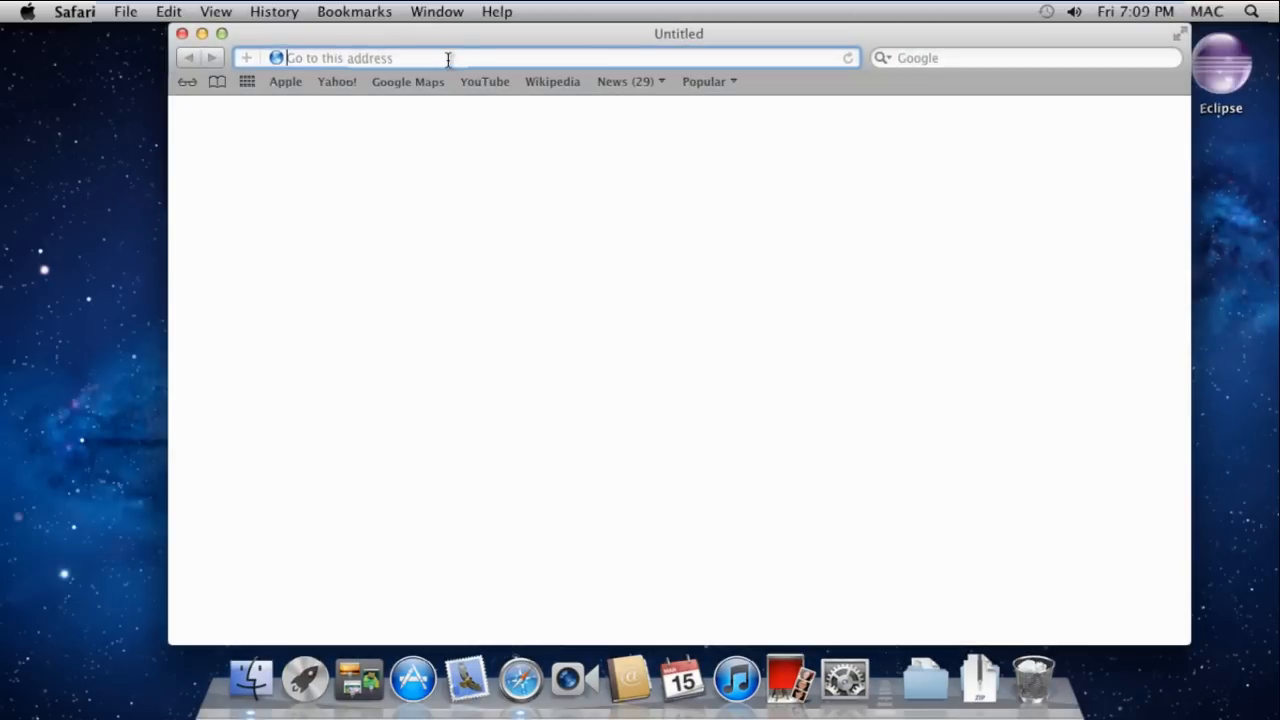
type("mamp.info")
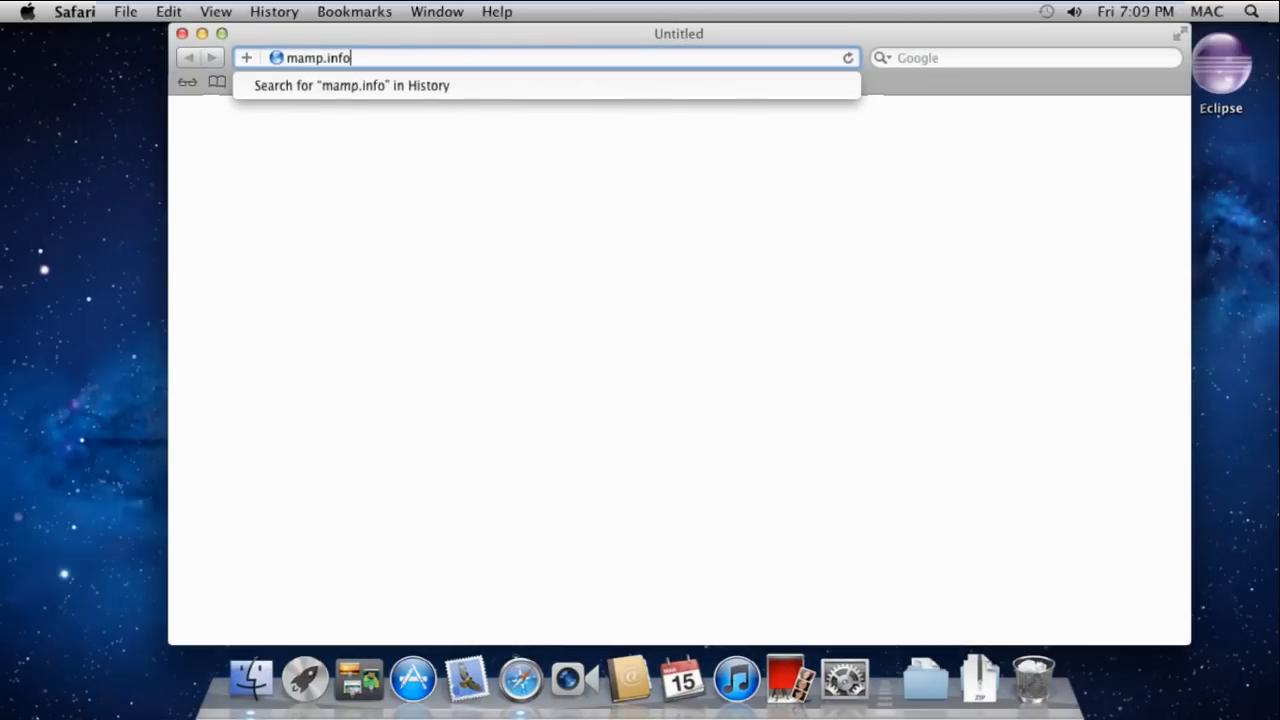
key("Return")
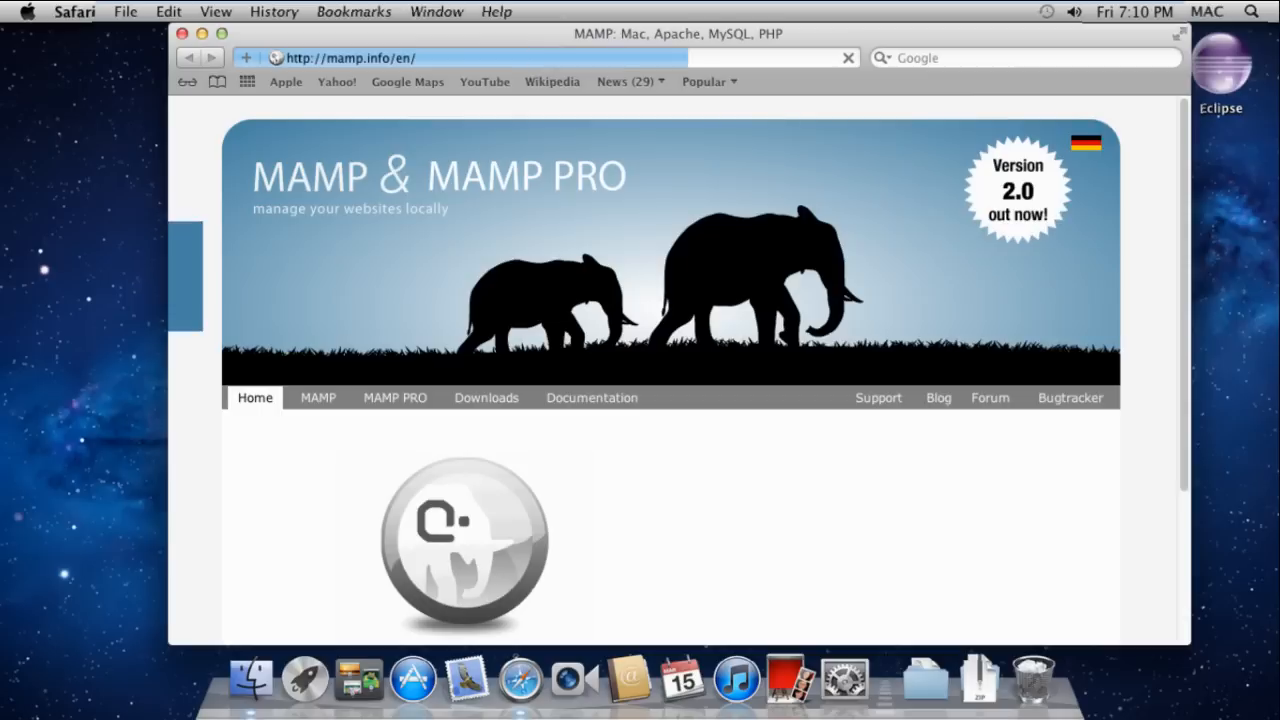
Download MAMP & MAMP PRO 1.9.6.1 from the site's Downloads page
left_click(486, 397)
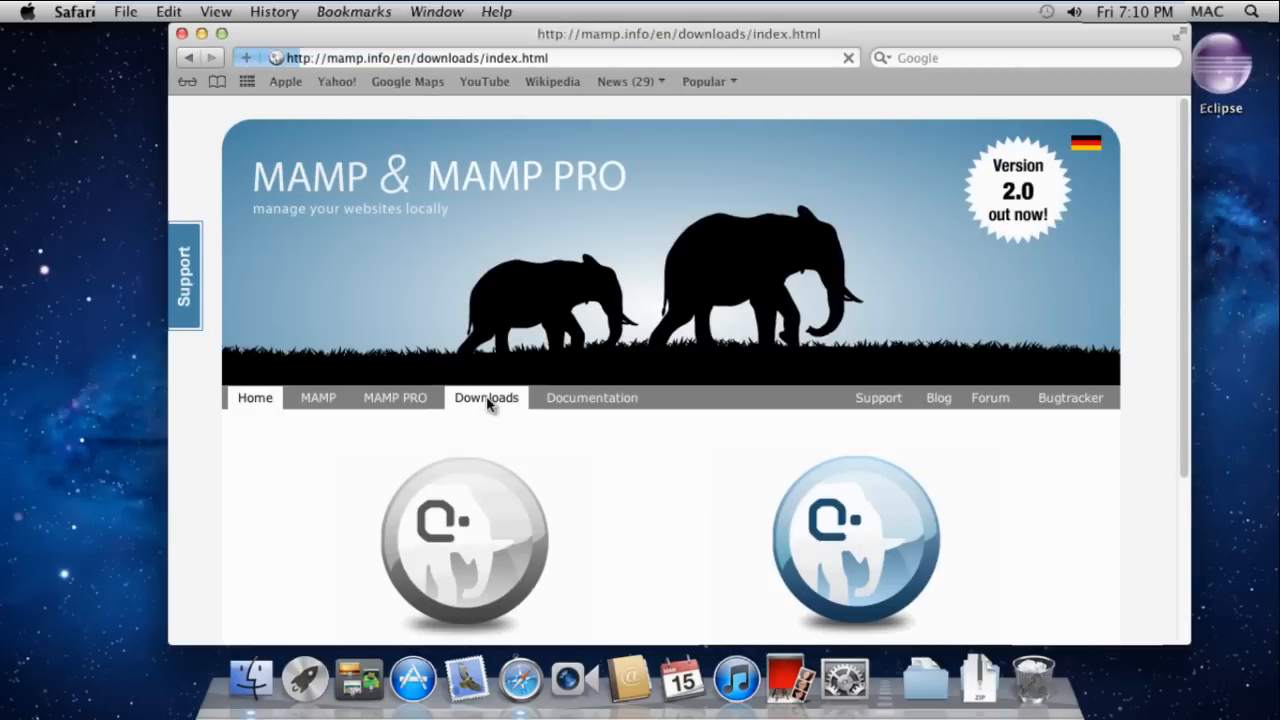
scroll("down", 3)
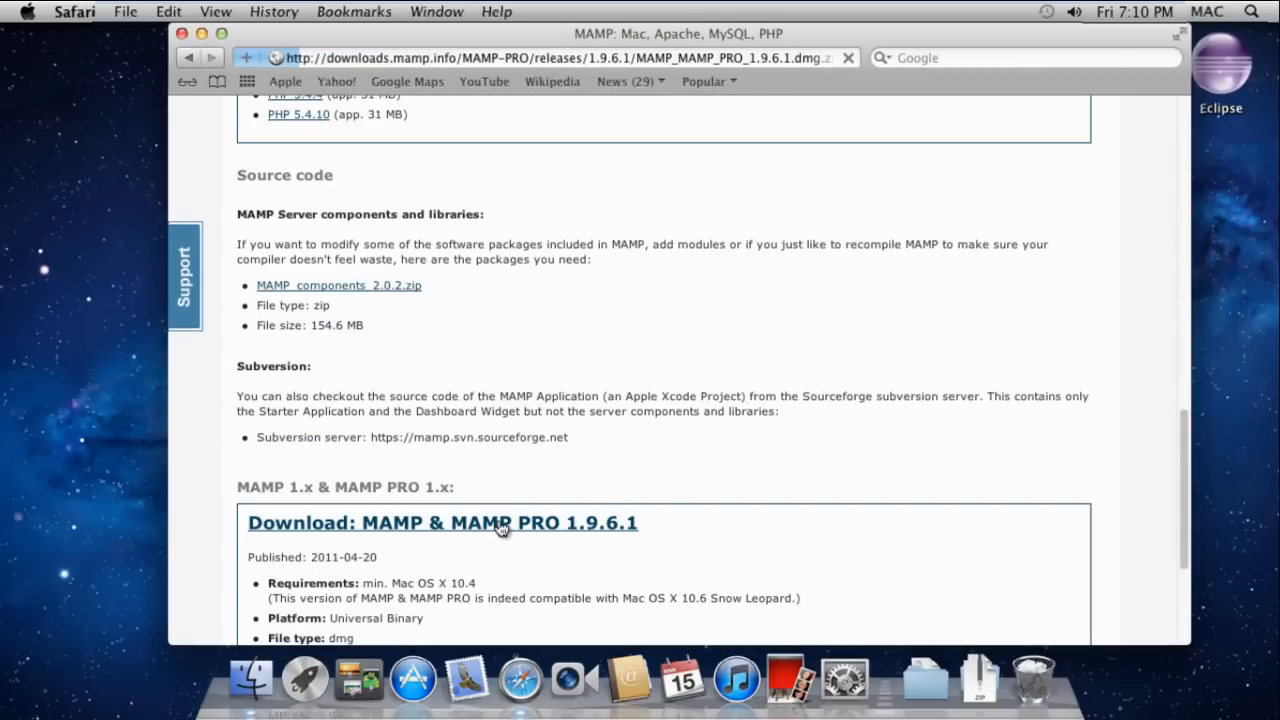
left_click(442, 522)
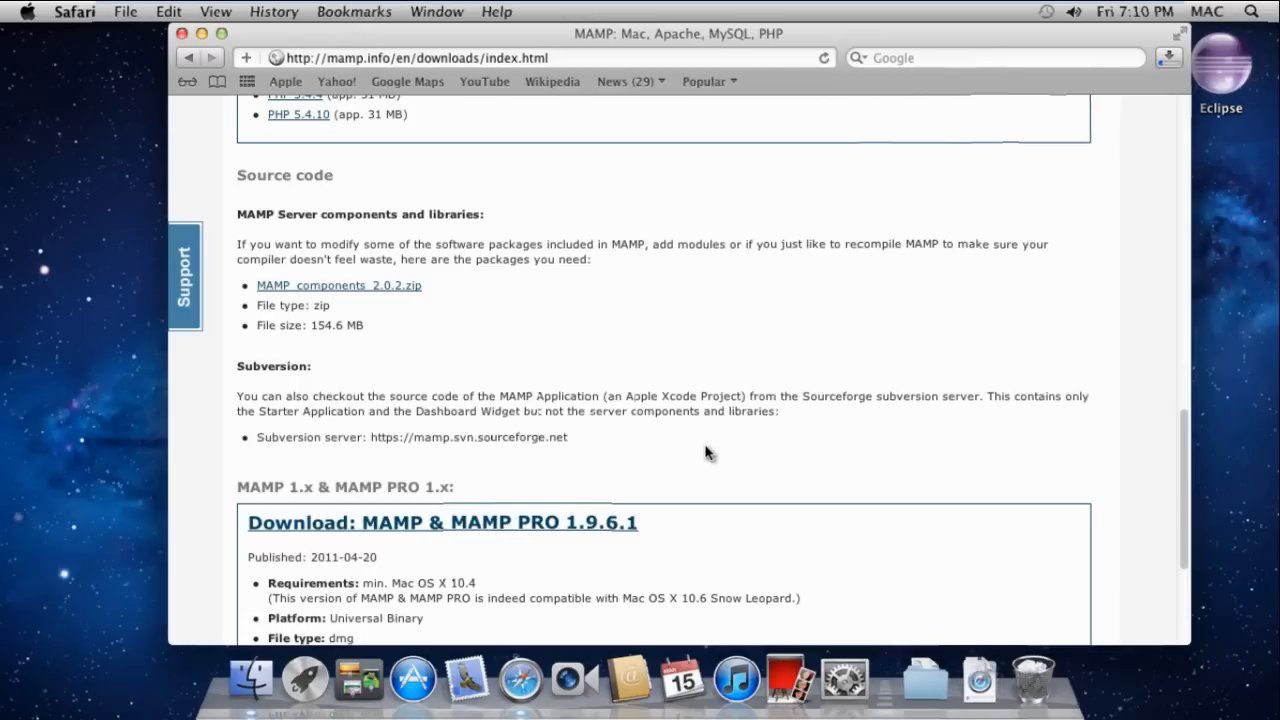
left_click(1168, 57)
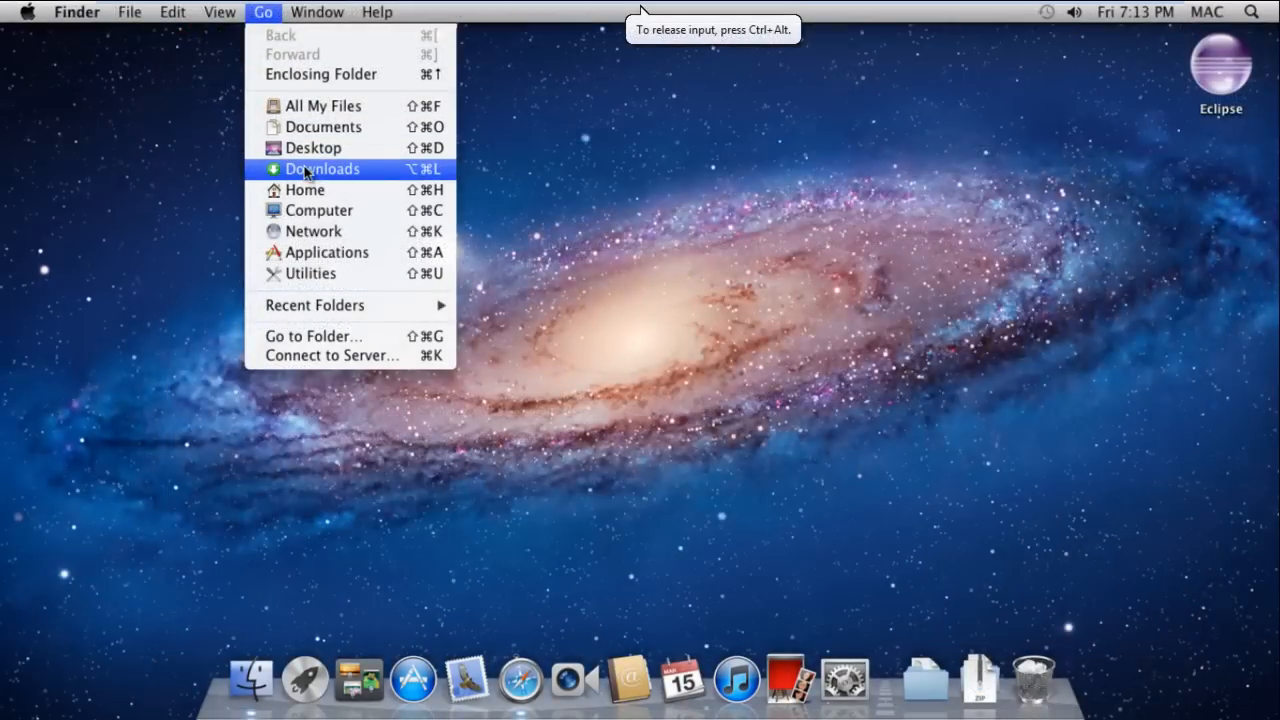
Extract the downloaded MAMP zip in Downloads with Archive Utility
left_click(320, 168)
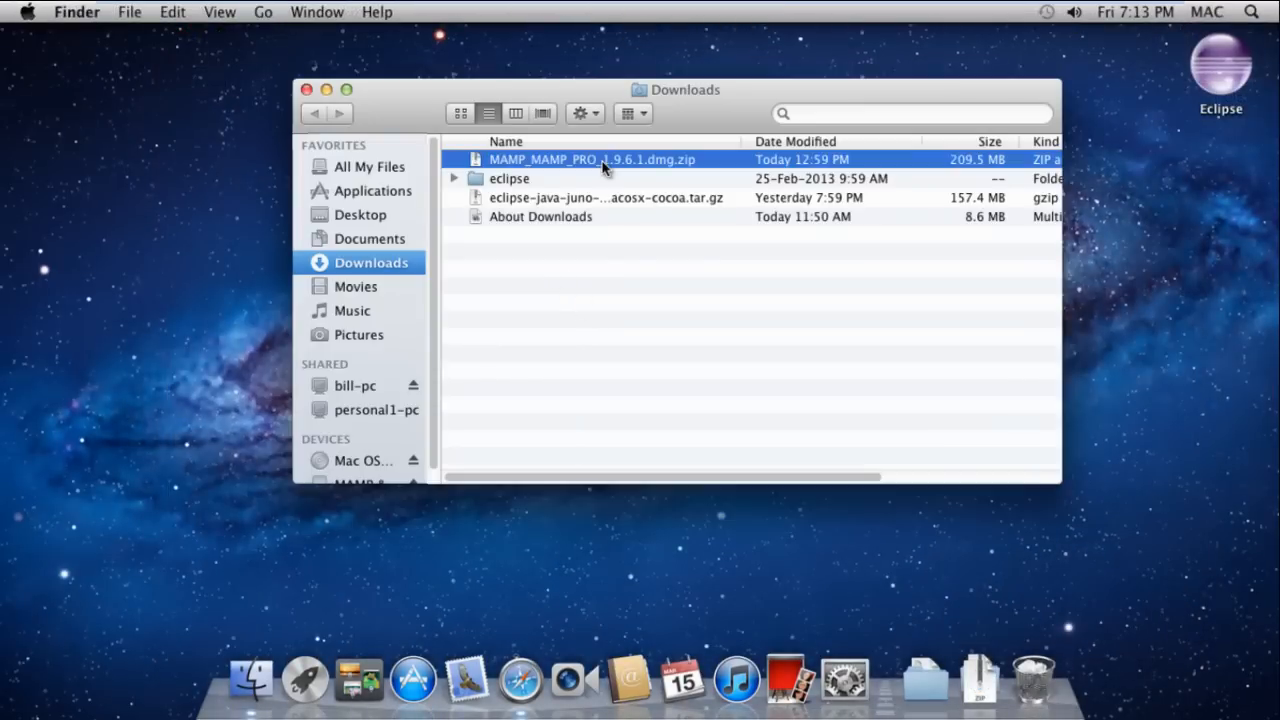
right_click(591, 159)
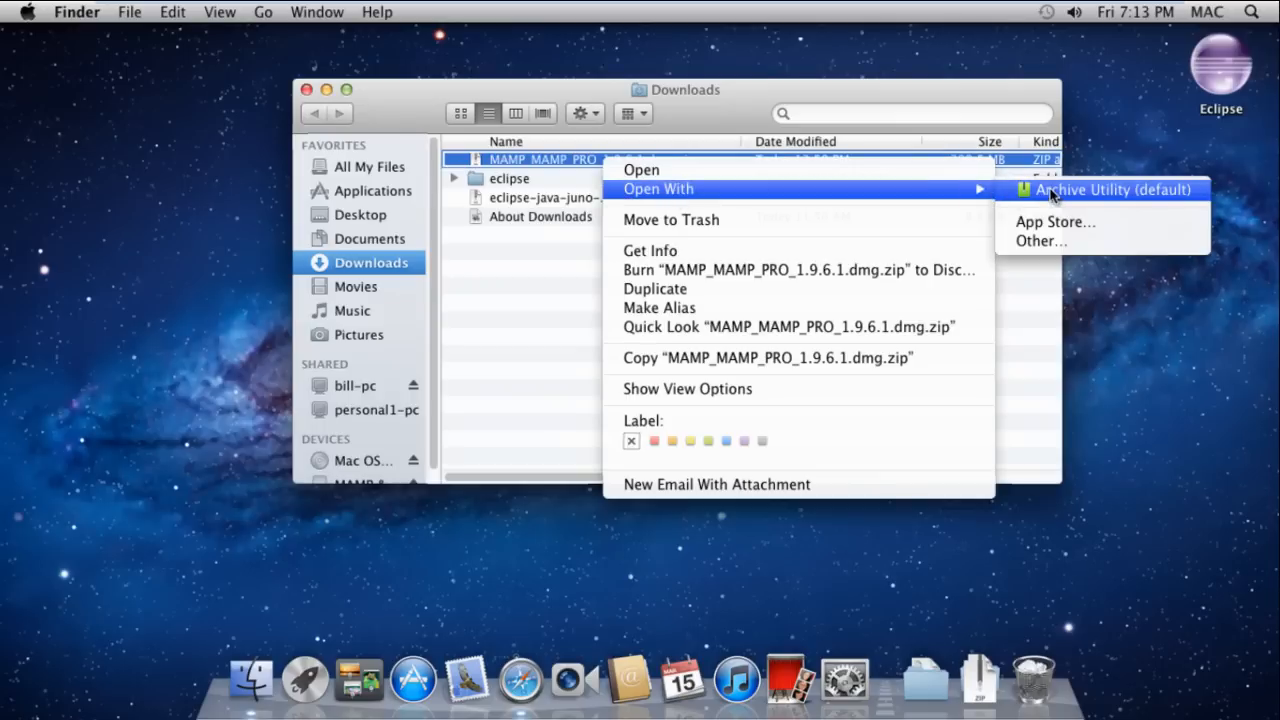
left_click(1109, 189)
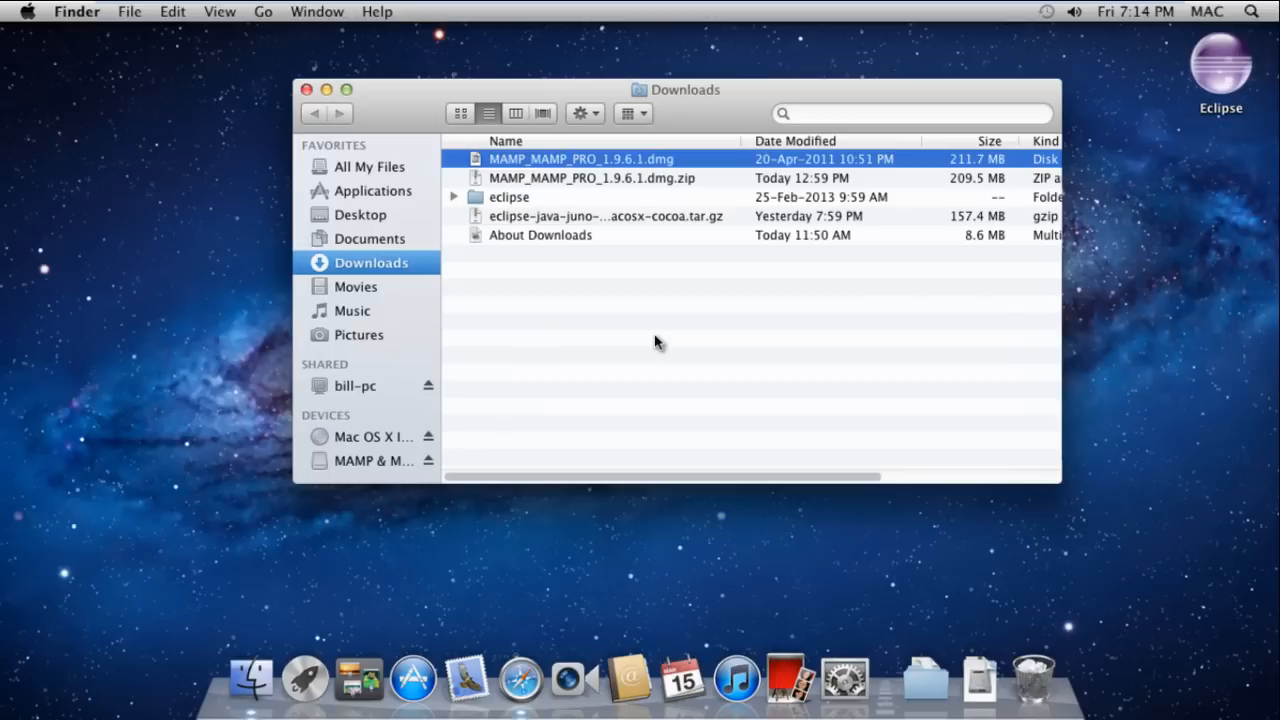
mouse_move(605, 170)
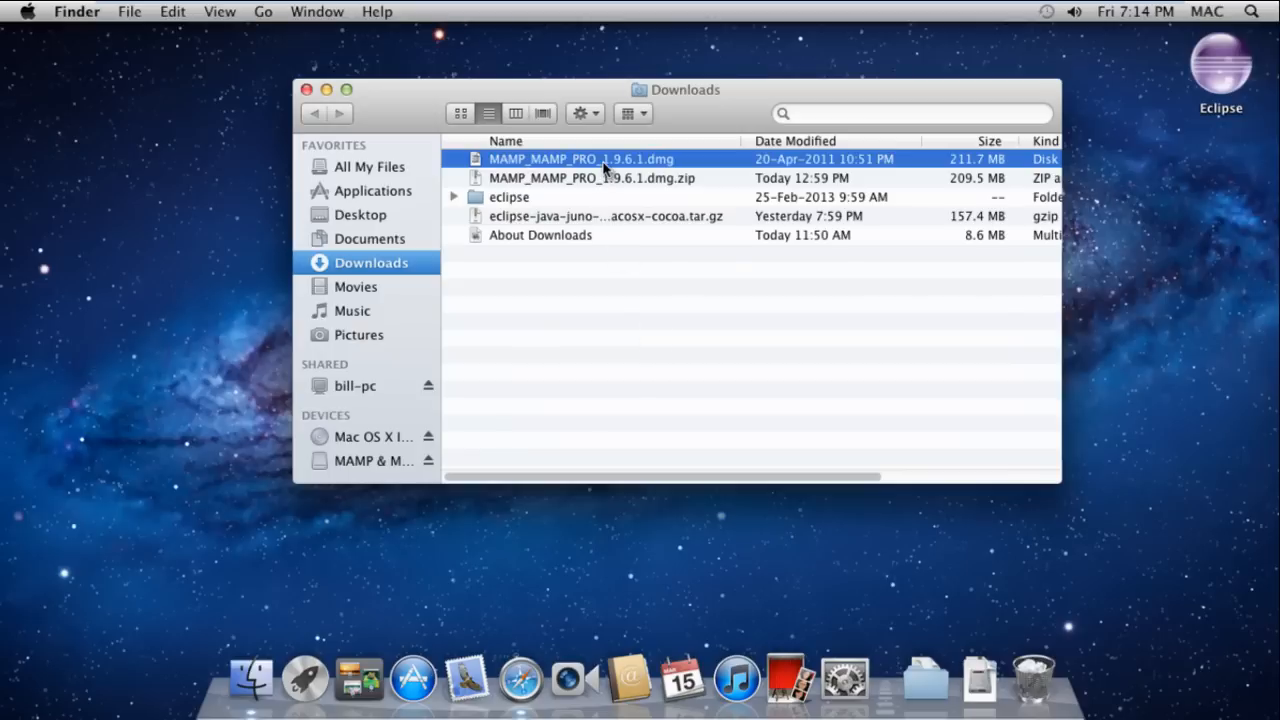
Mount MAMP_MAMP_PRO_1.9.6.1.dmg and drag the MAMP folder onto Applications
double_click(580, 159)
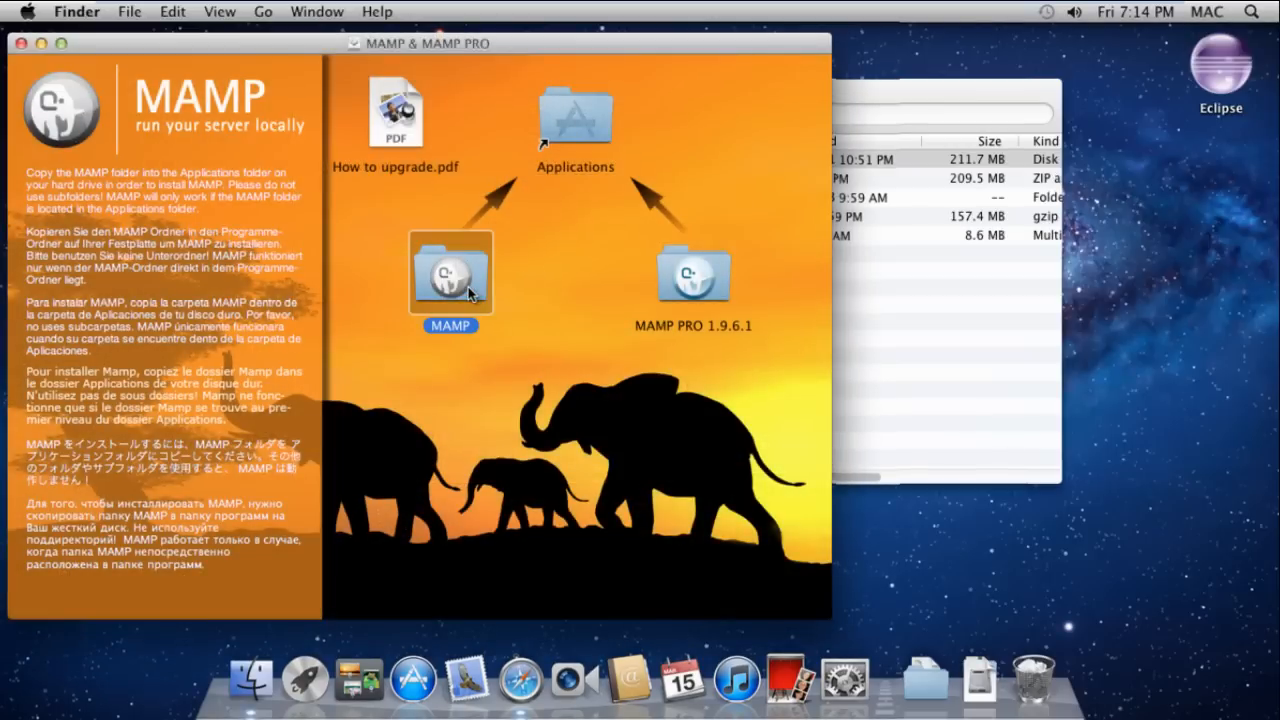
mouse_move(583, 130)
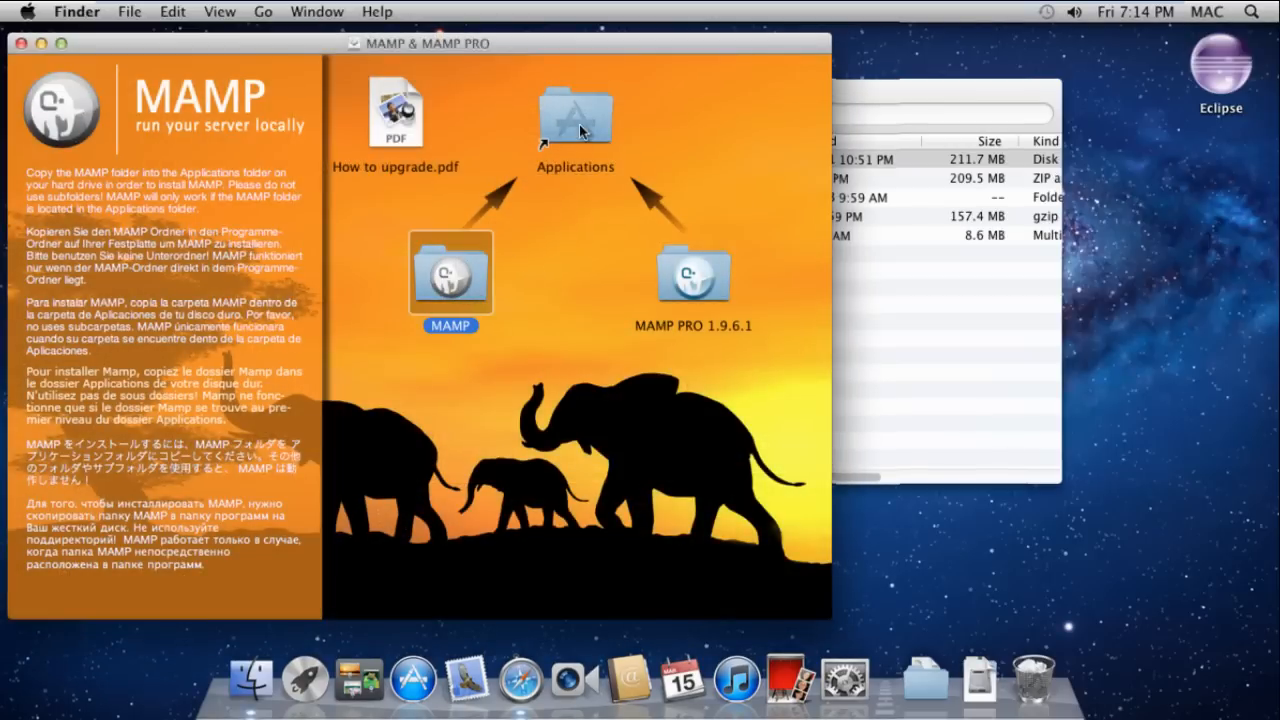
left_click_drag(450, 270, 575, 115)
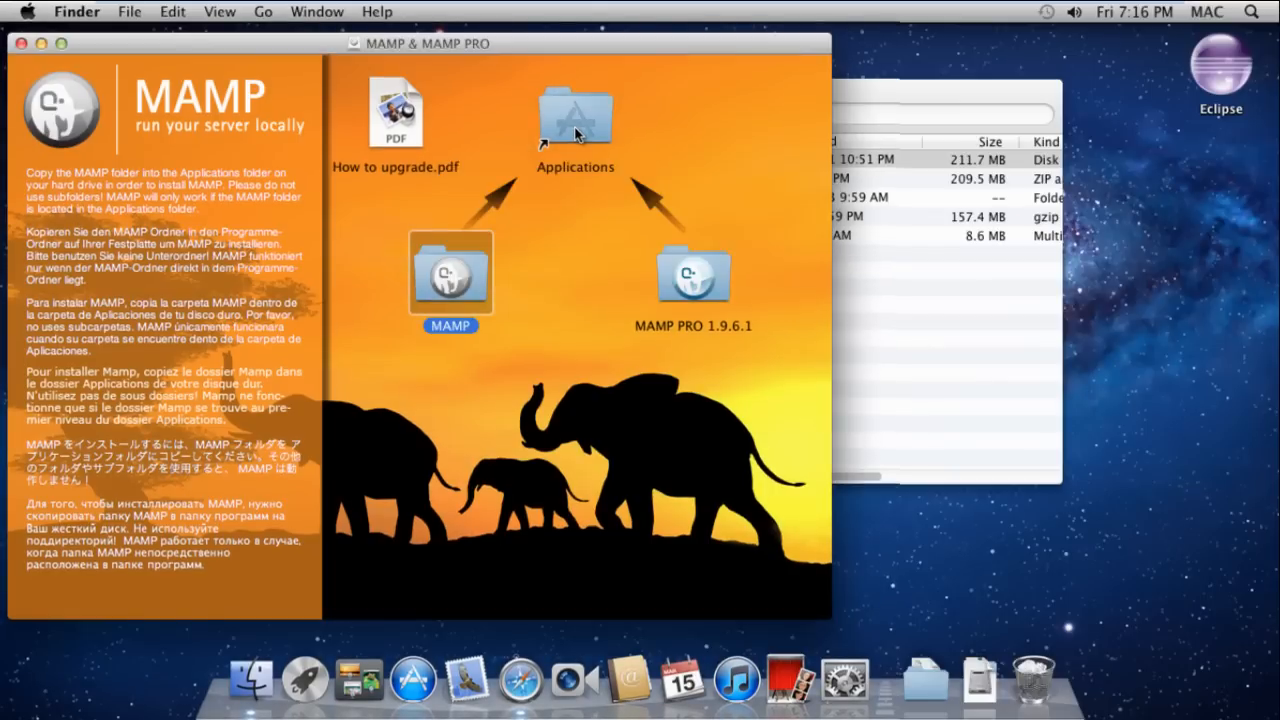
Drag the MAMP app from Applications/MAMP to the desktop, then close all Finder windows
double_click(575, 115)
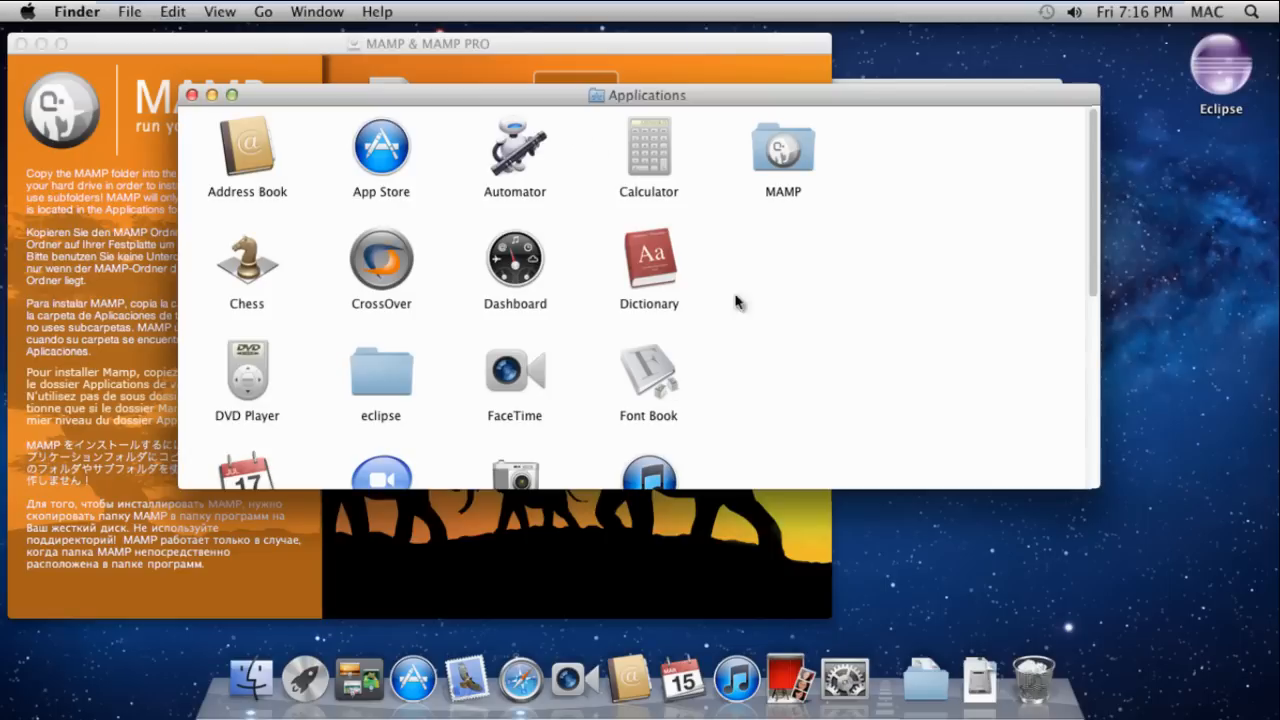
left_click(783, 150)
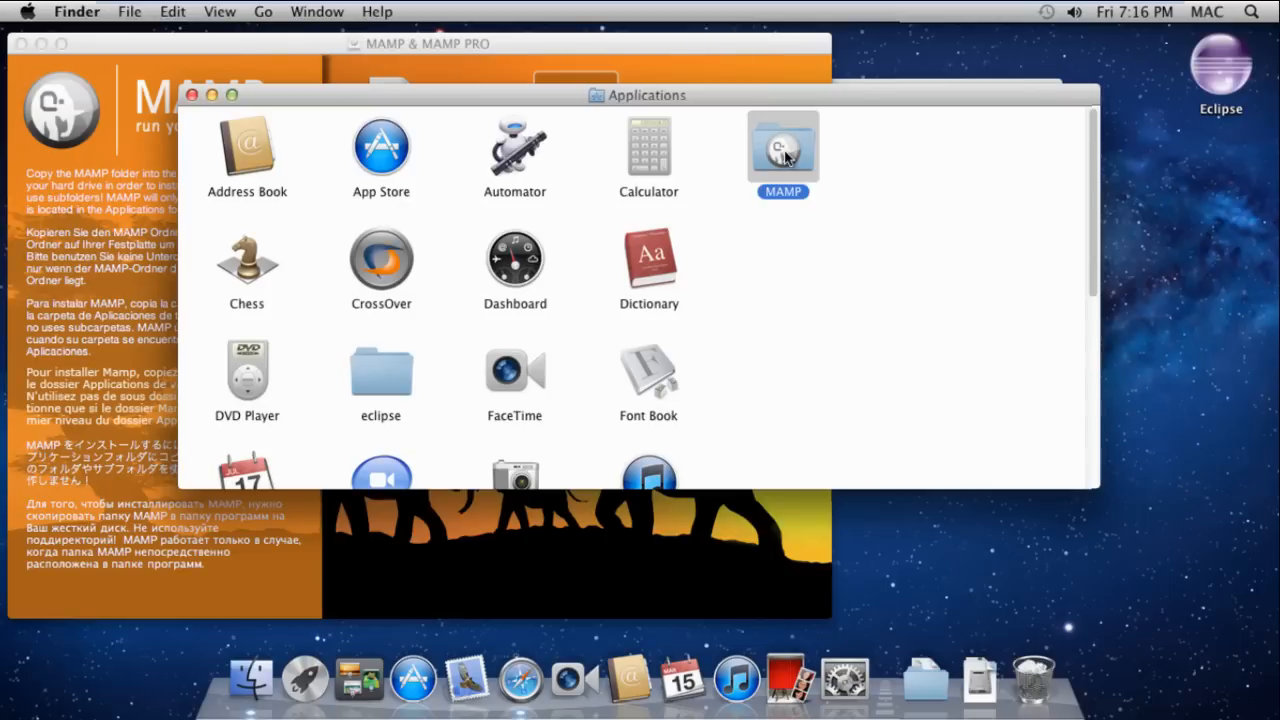
double_click(783, 145)
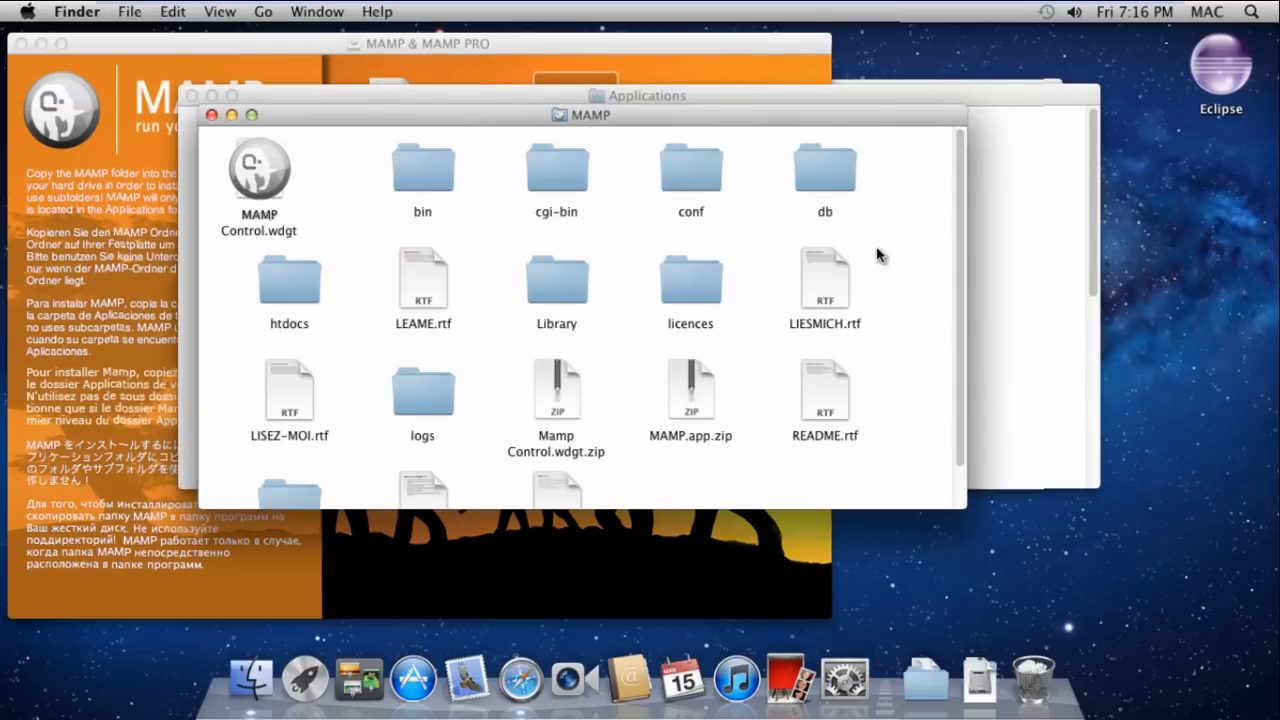
left_click_drag(259, 170, 938, 305)
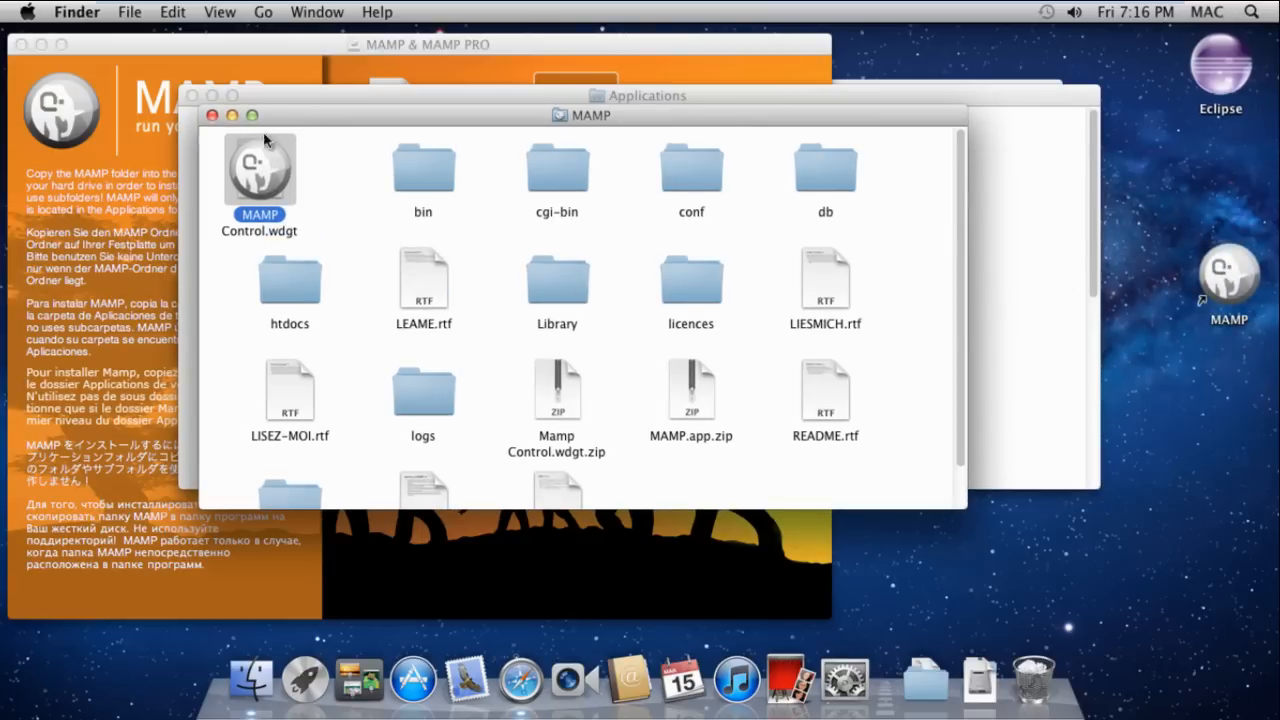
left_click(211, 115)
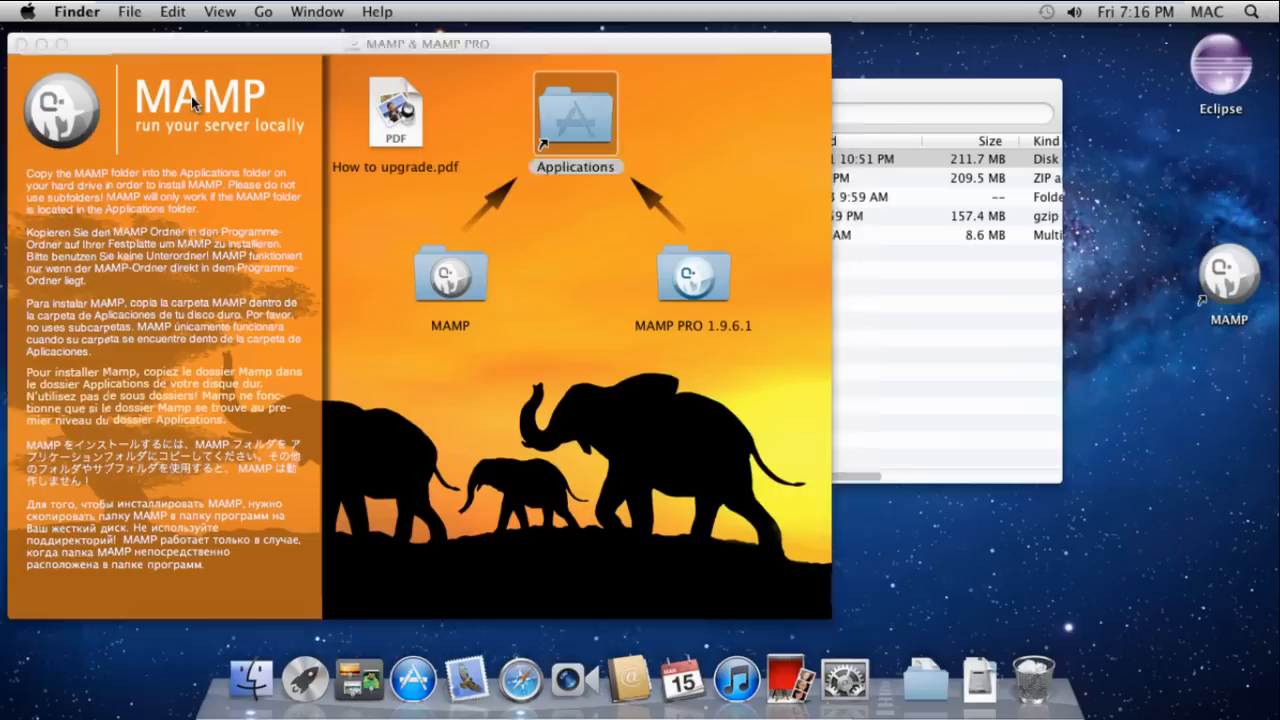
left_click(17, 43)
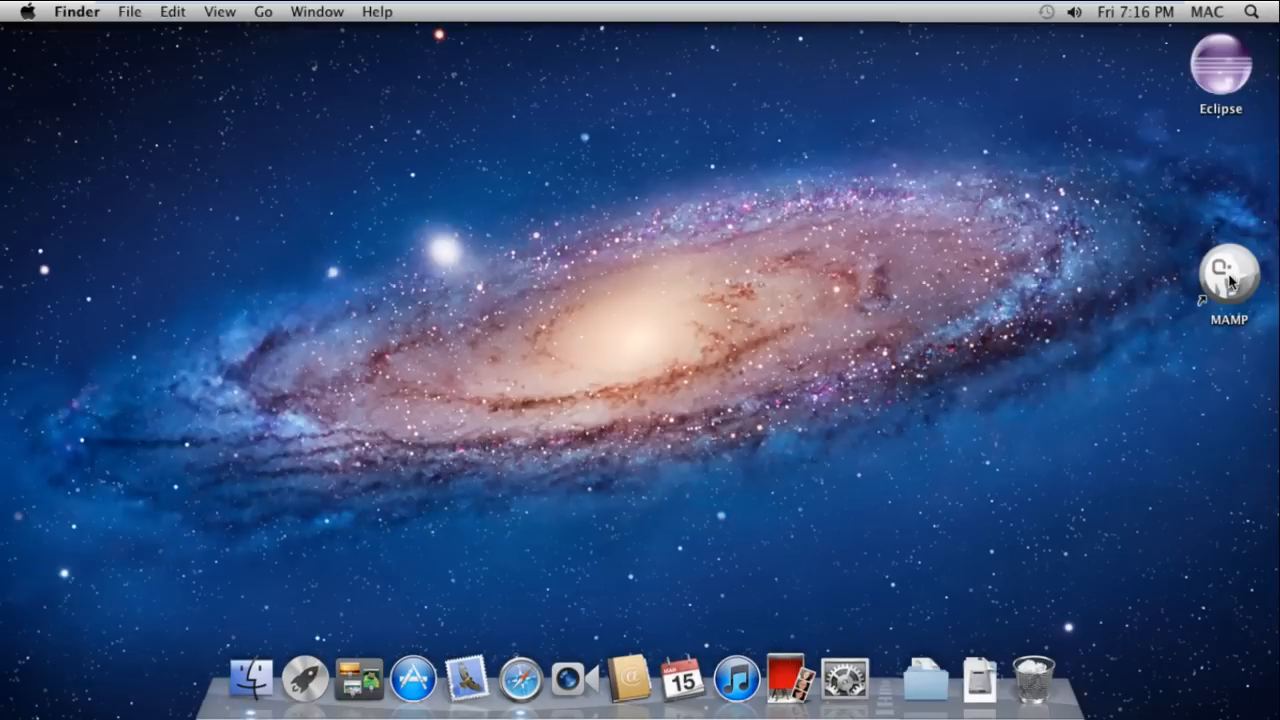
Start MAMP from the desktop icon, disabling the MAMP PRO startup check
double_click(1228, 275)
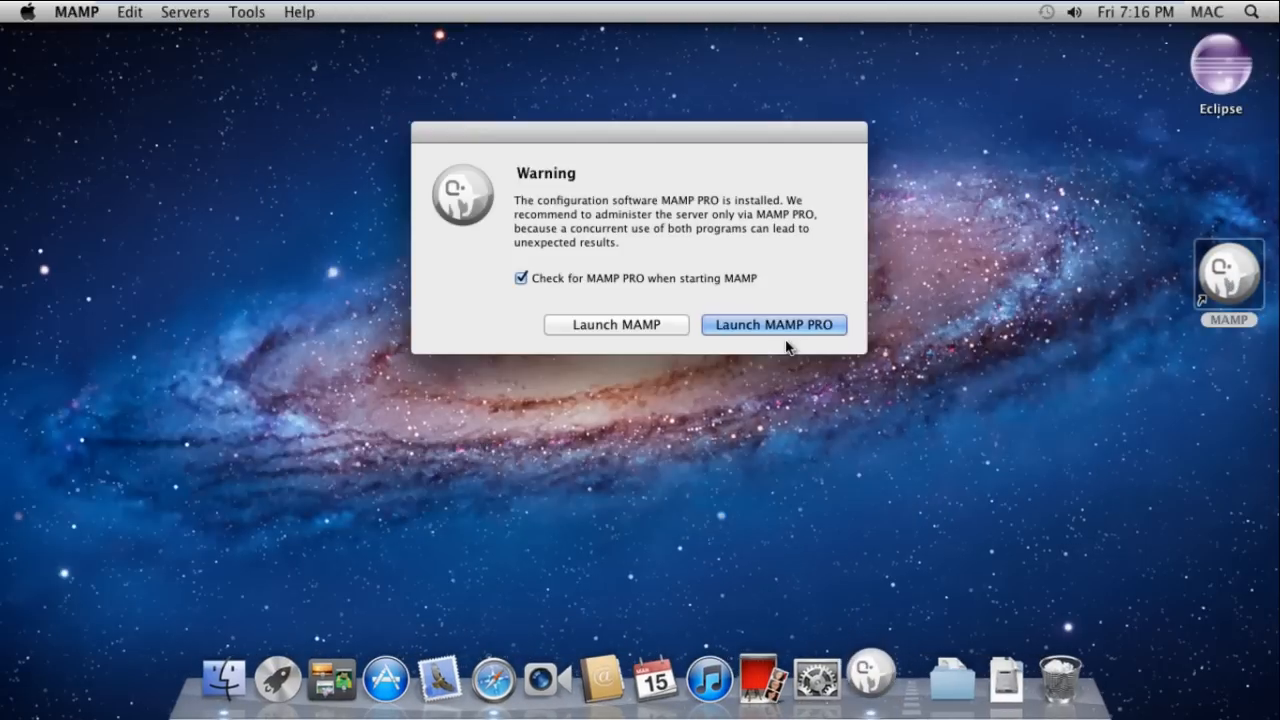
left_click(520, 278)
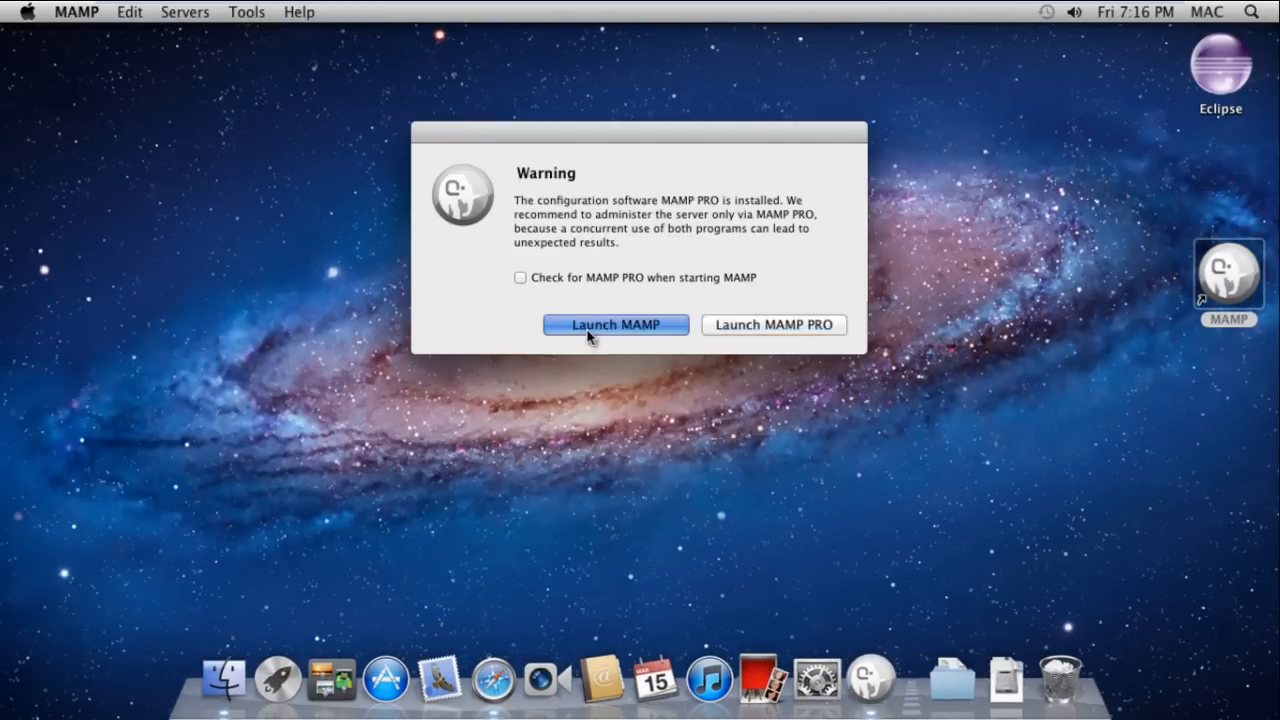
left_click(615, 324)
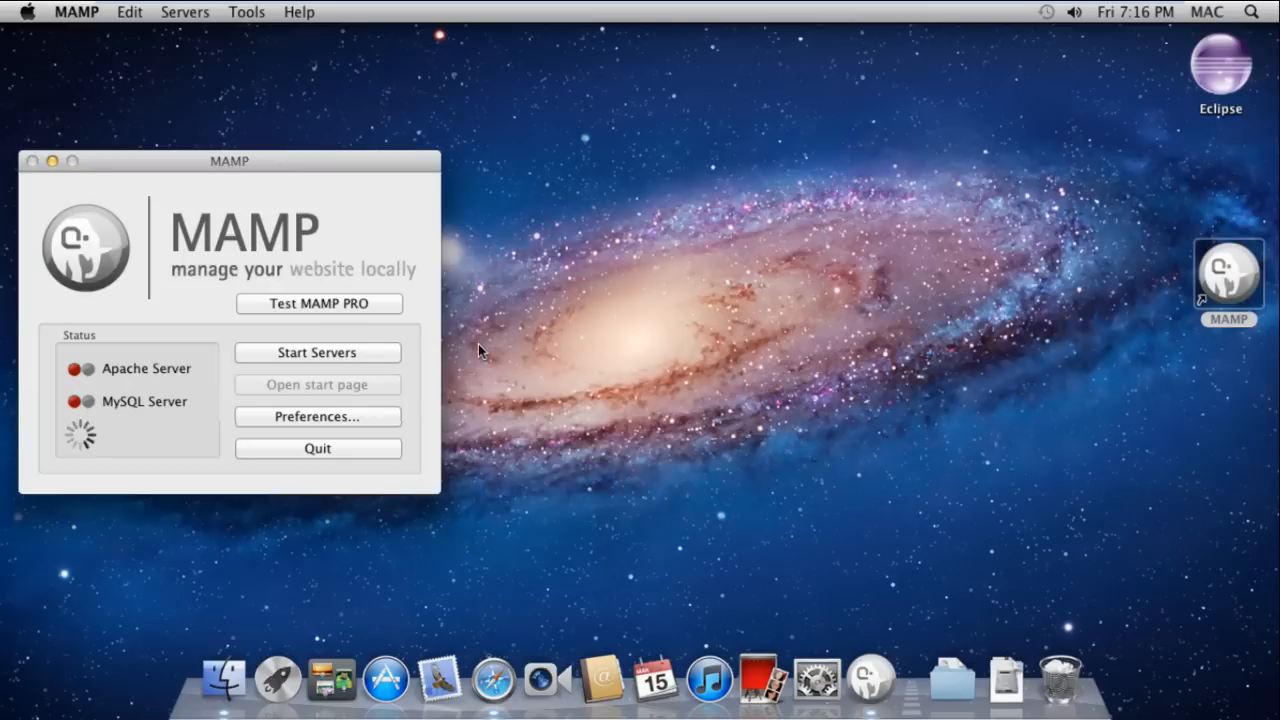